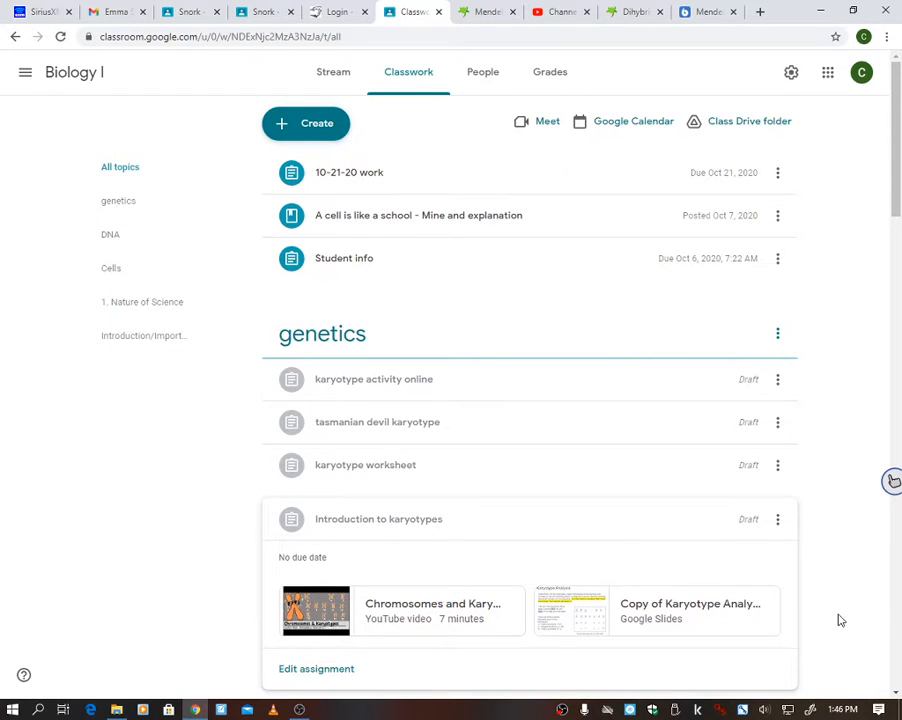
mouse_move(432, 603)
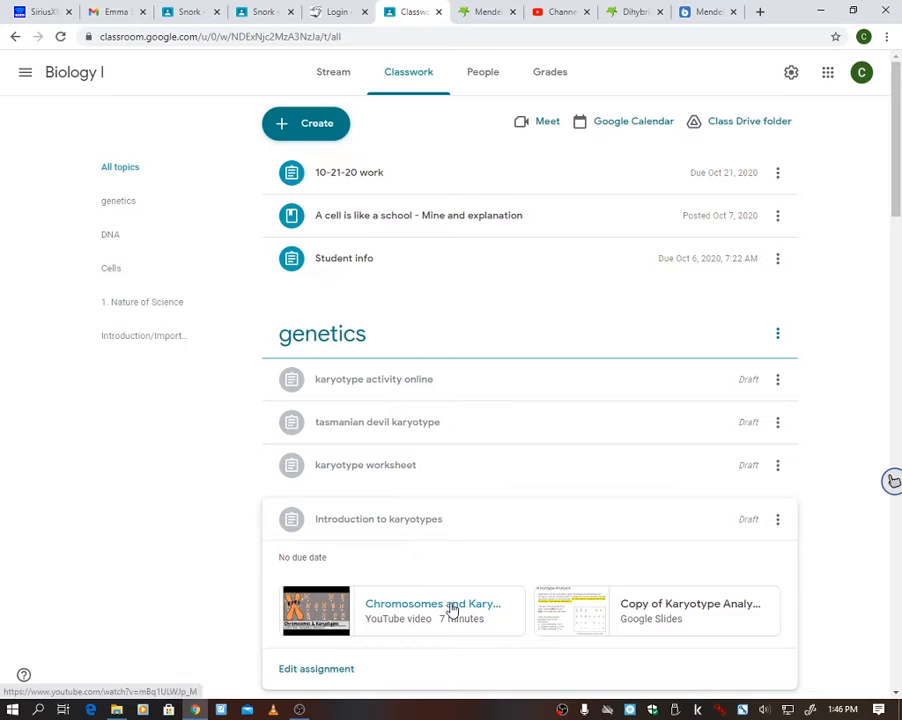
mouse_move(454, 631)
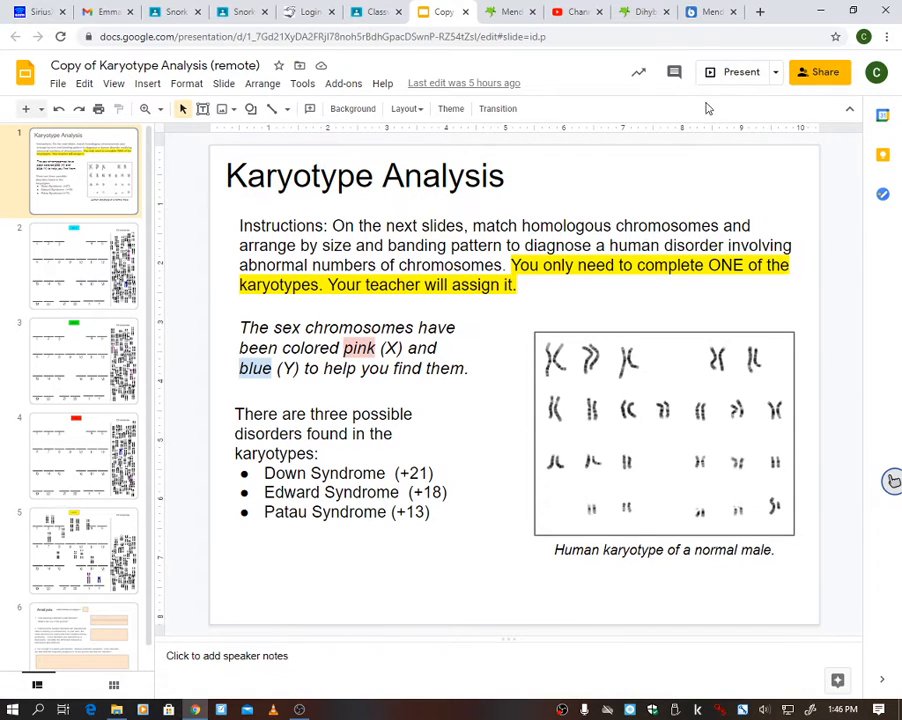
Step: Start the Karyotype Analysis slideshow from the title slide
click(741, 71)
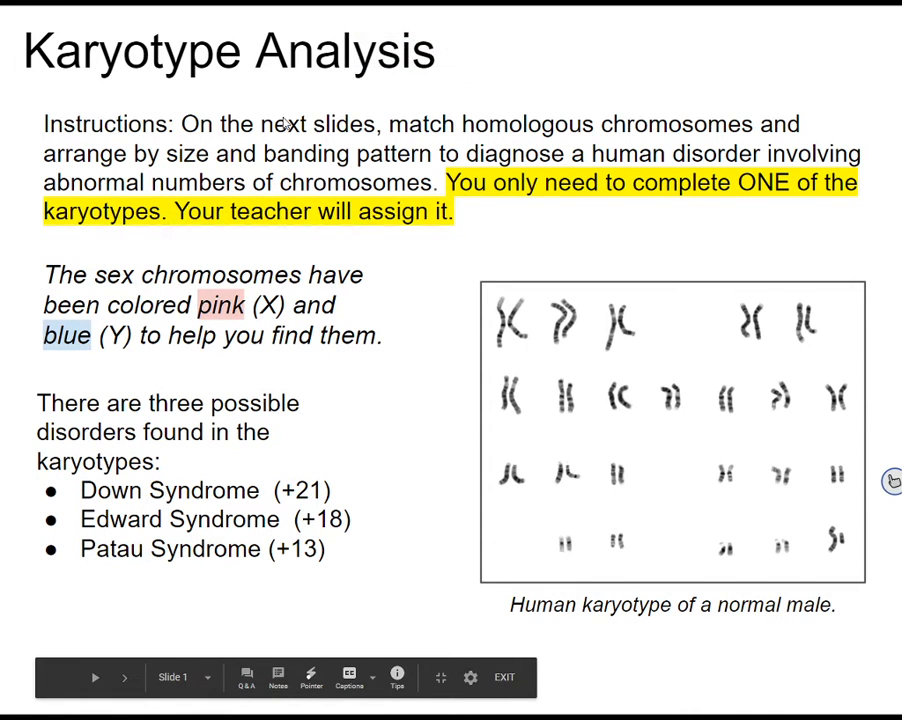
mouse_move(238, 634)
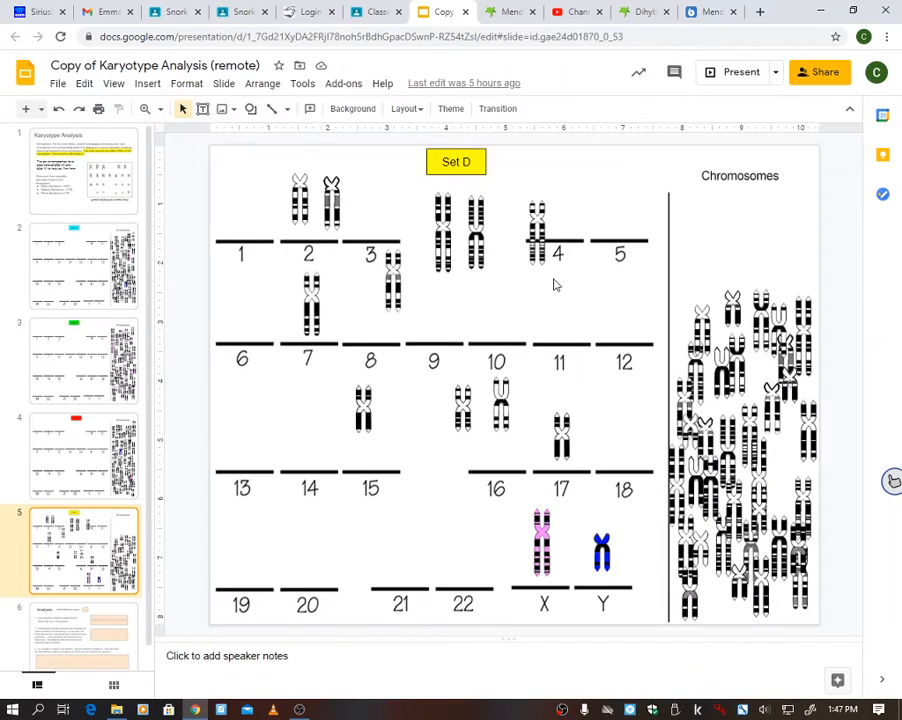
Step: On the Set A slide, move the pink X and blue Y to X/Y and a pair near 8
click(84, 265)
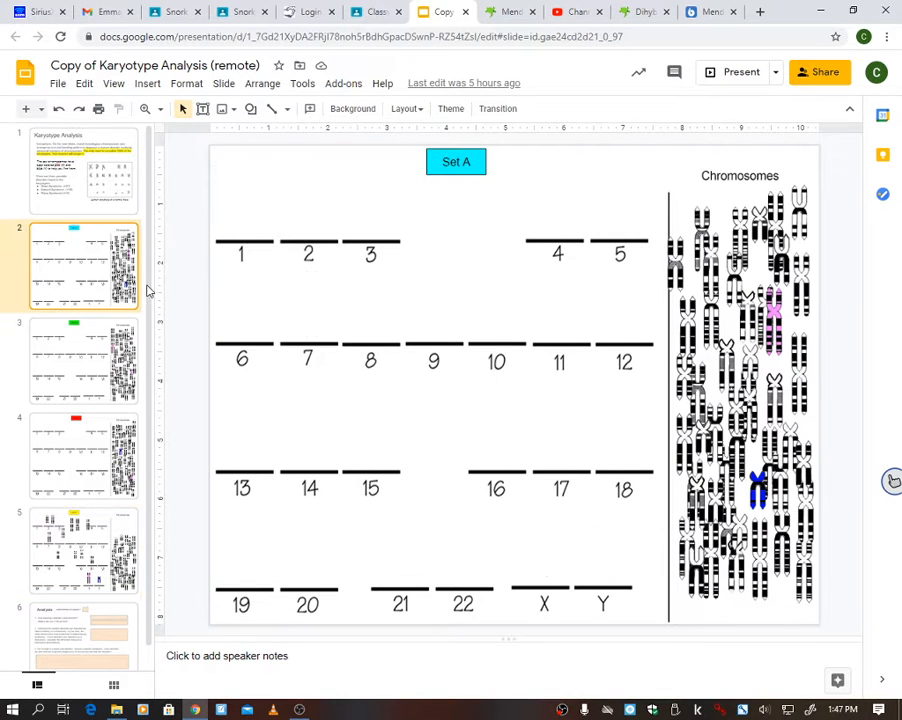
click(775, 320)
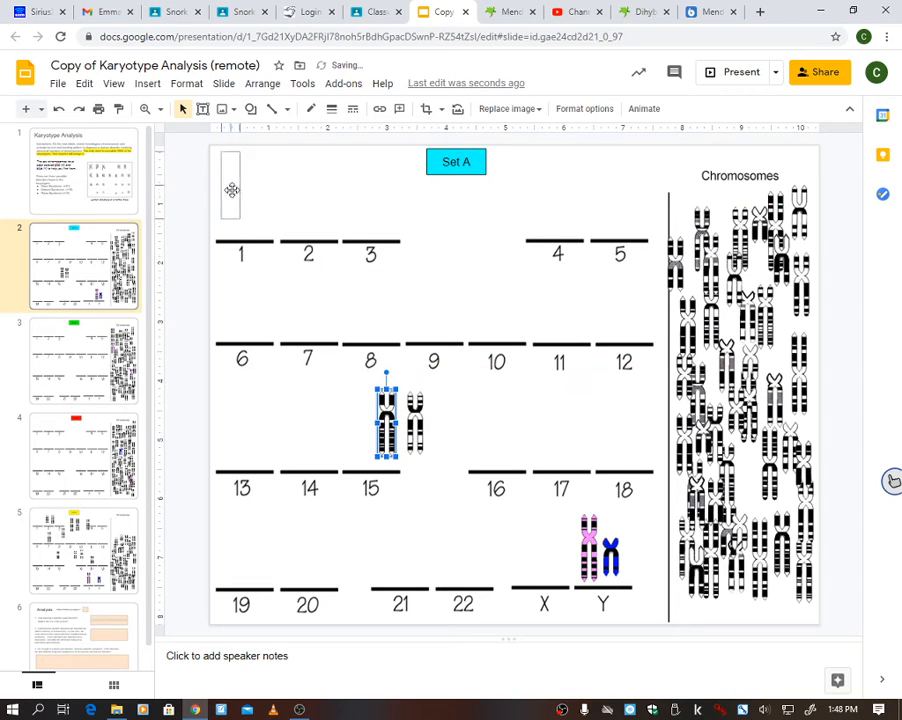
Step: Drag Set A chromosomes onto the chart: a pair to line 1, pieces near lines 2 and 9
drag(388, 410, 232, 185)
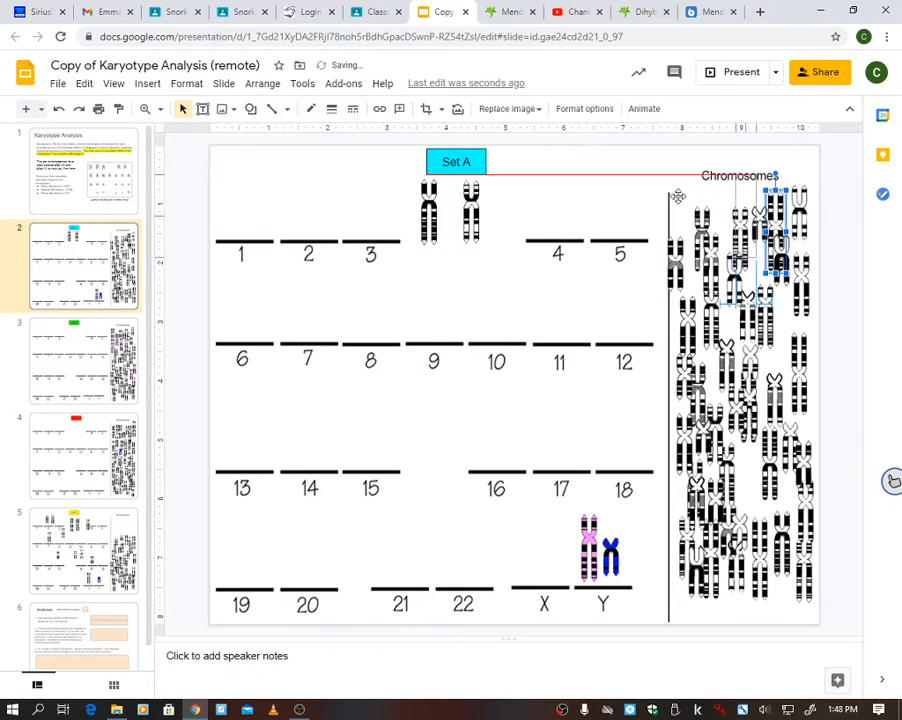
drag(780, 230, 285, 195)
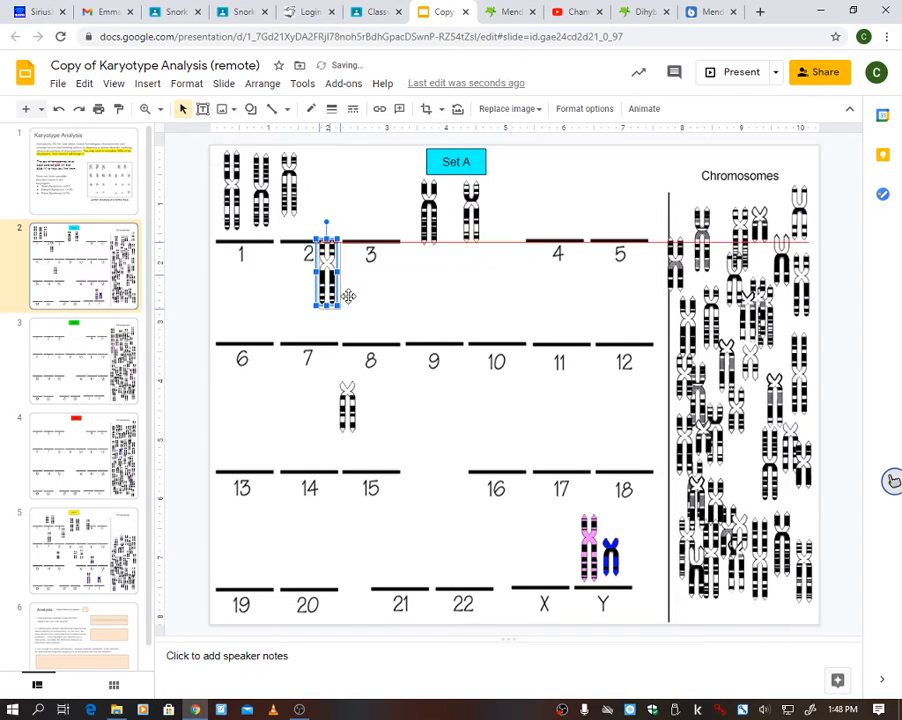
drag(327, 265, 435, 290)
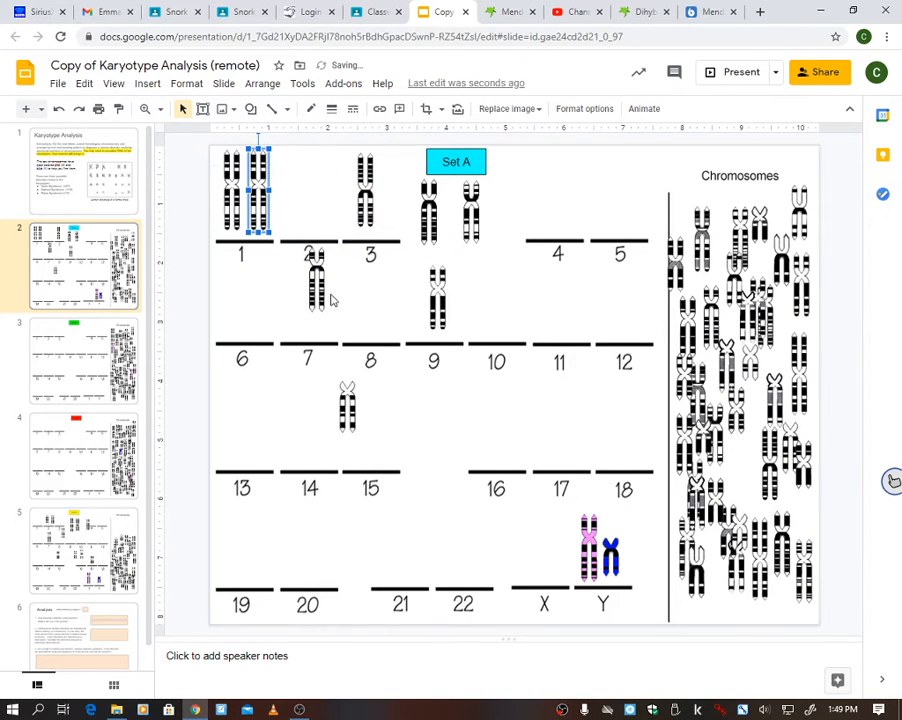
drag(258, 190, 365, 190)
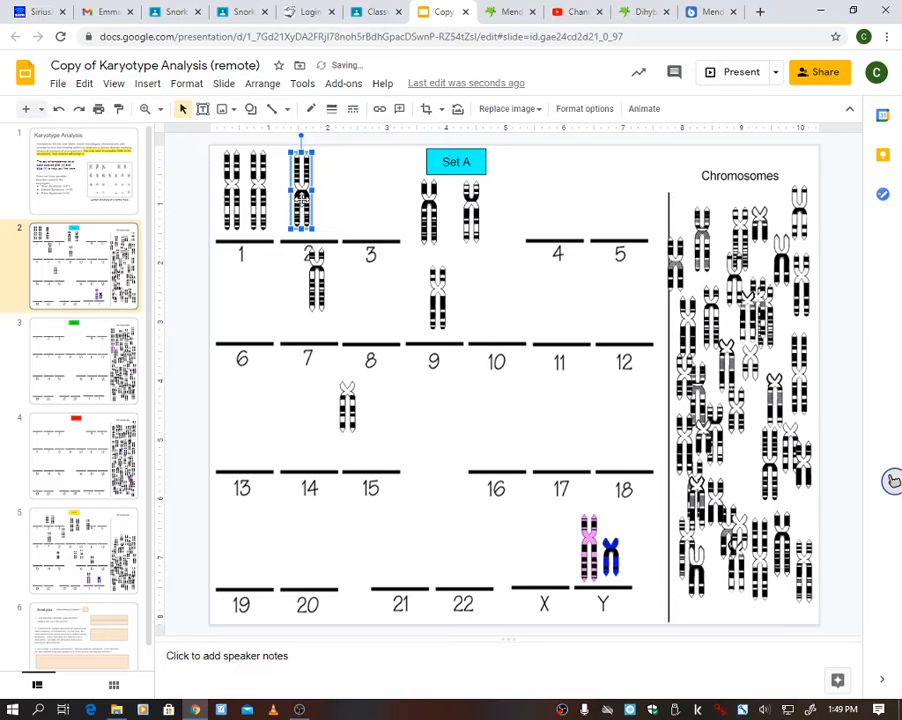
mouse_move(424, 358)
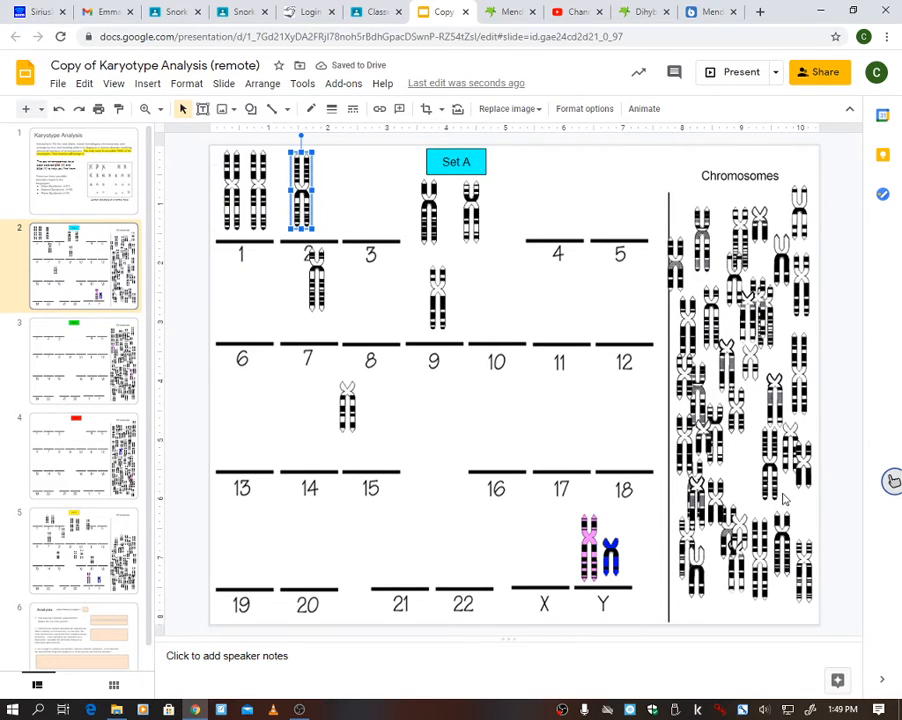
mouse_move(776, 378)
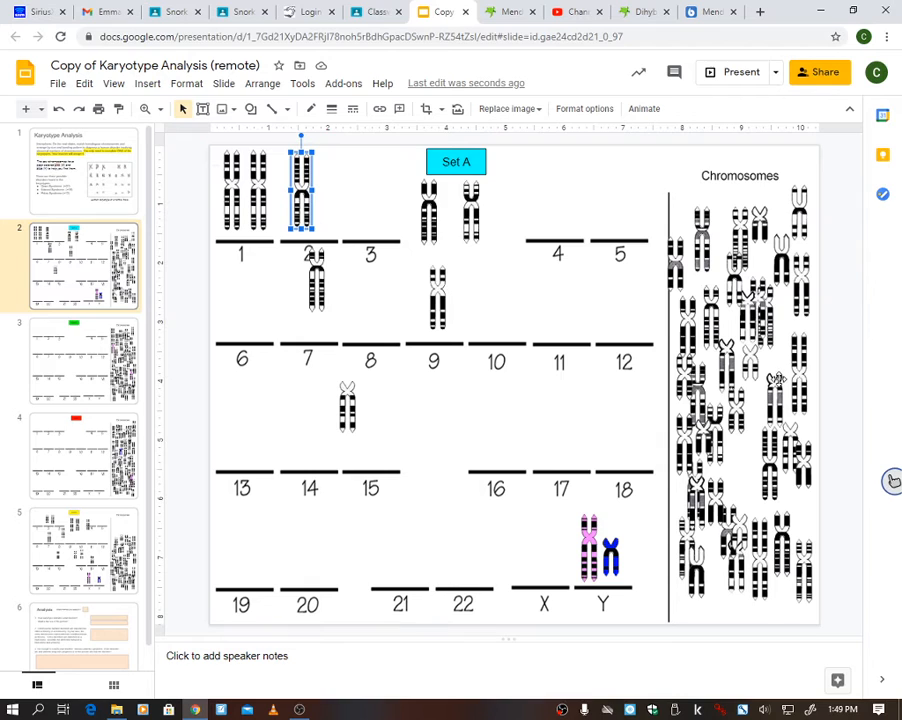
mouse_move(427, 260)
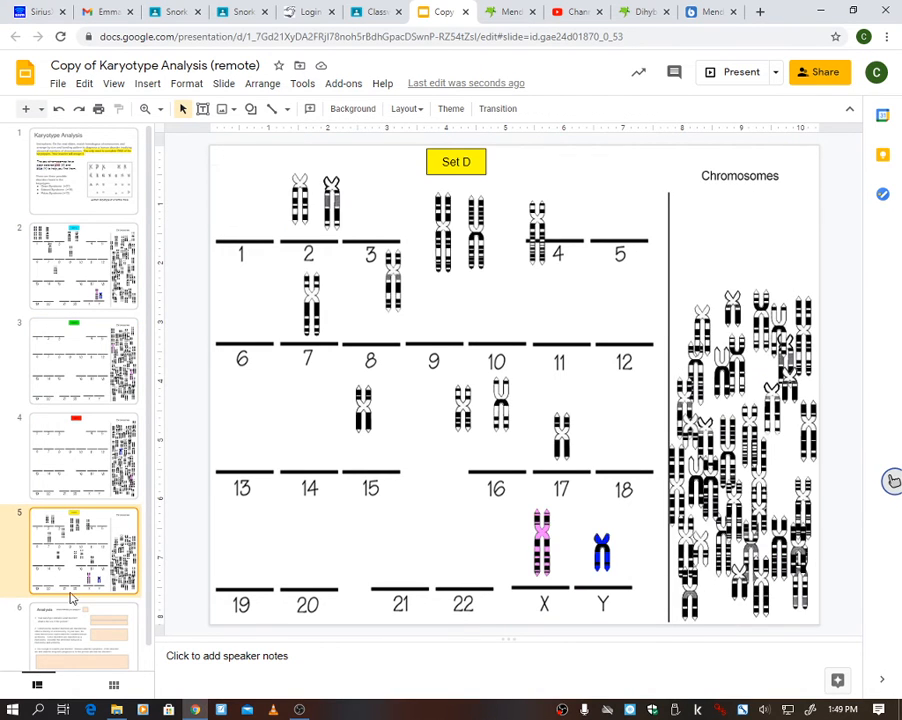
Step: View the Analysis questions slide, then return to the Set A chart
click(84, 622)
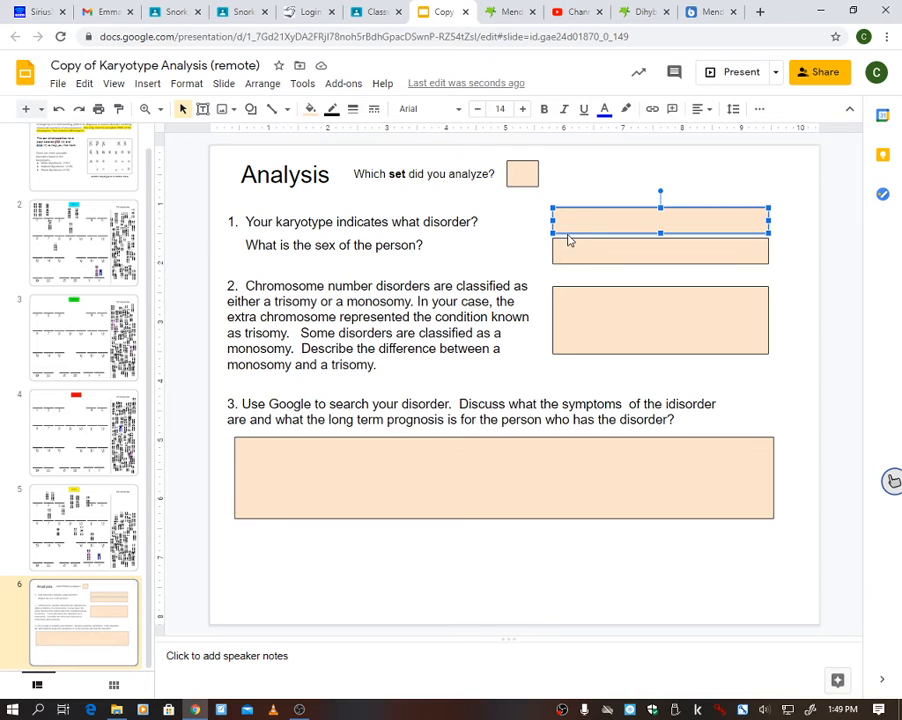
click(83, 242)
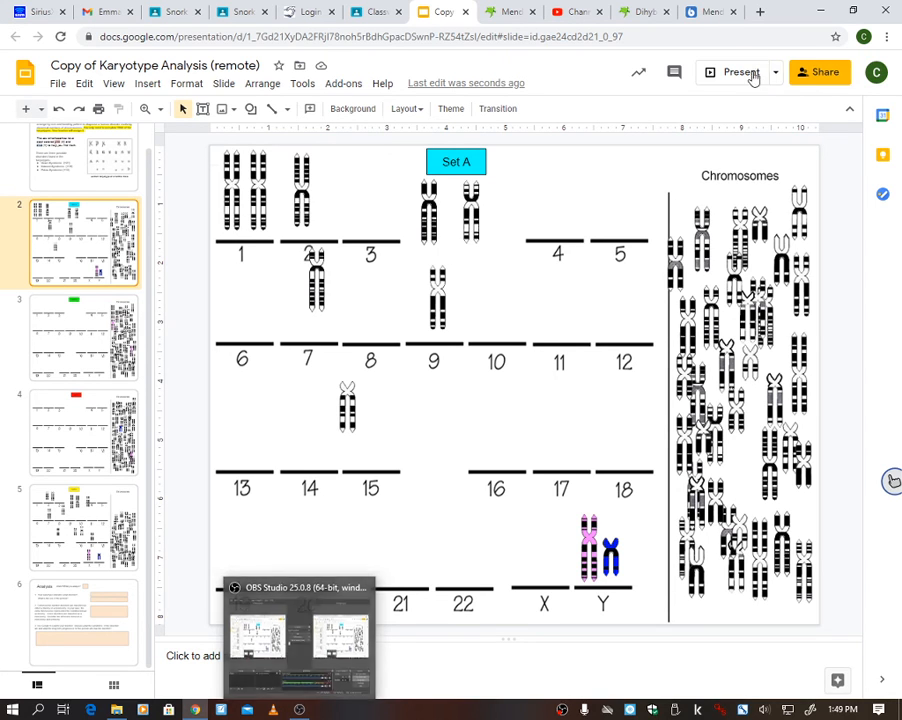
Step: Drag the chromosome near line 9 back into the Chromosomes pile
click(741, 72)
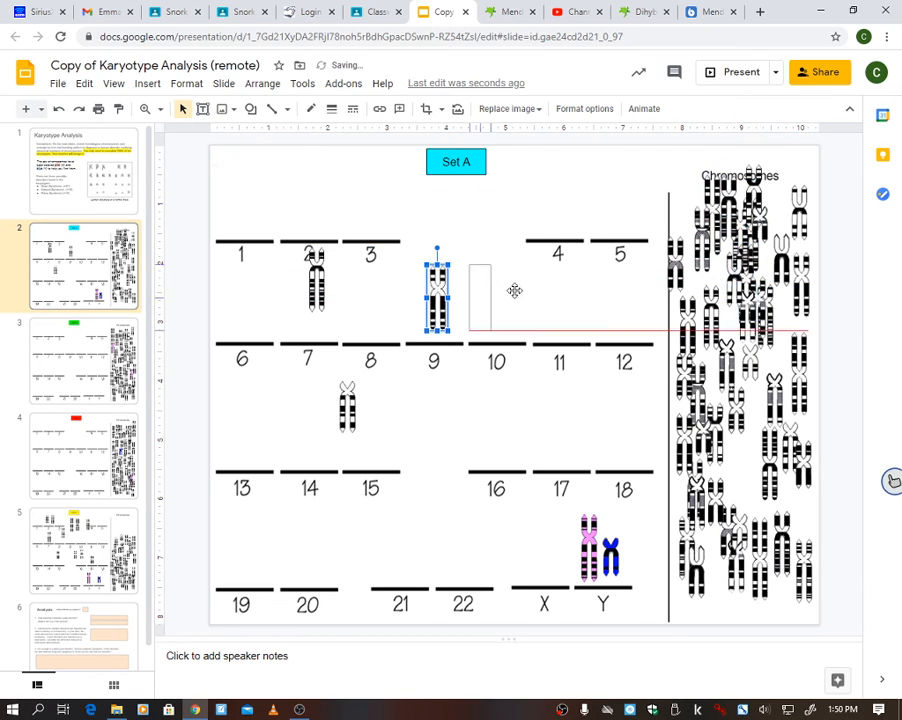
drag(435, 290, 317, 272)
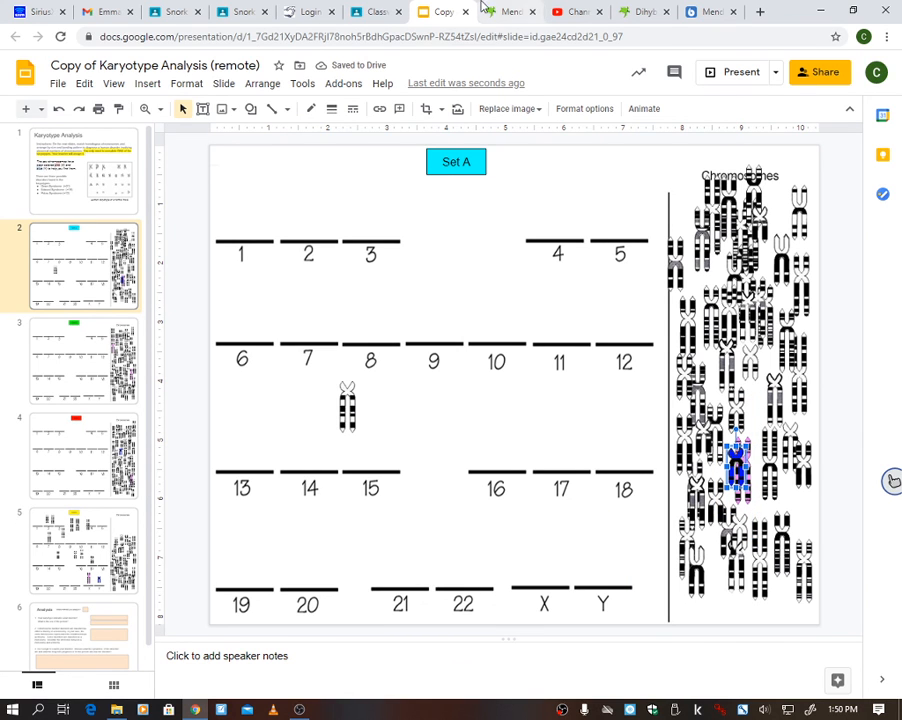
click(297, 711)
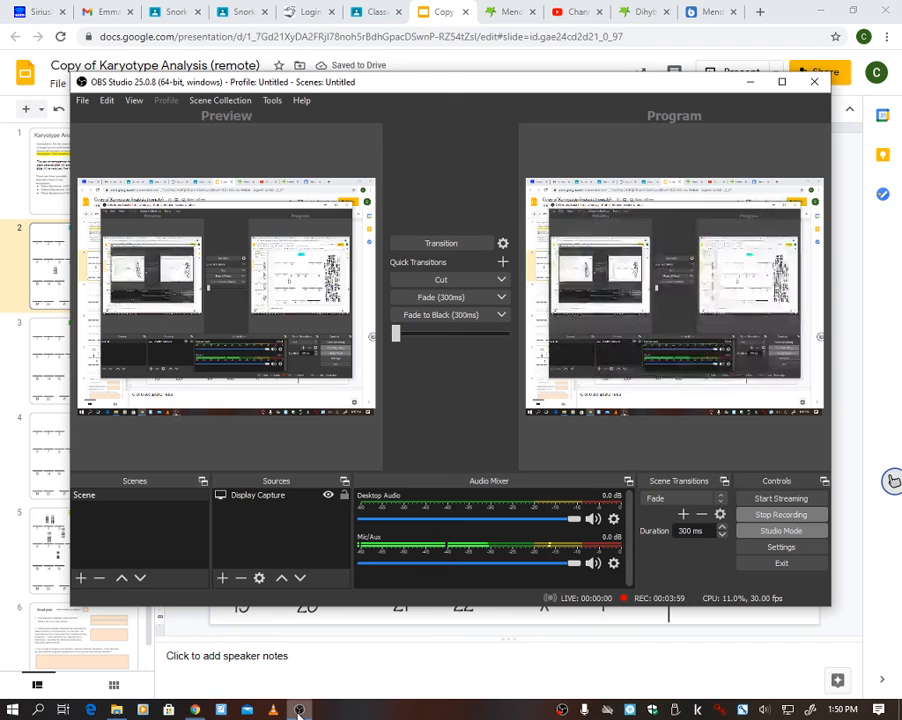